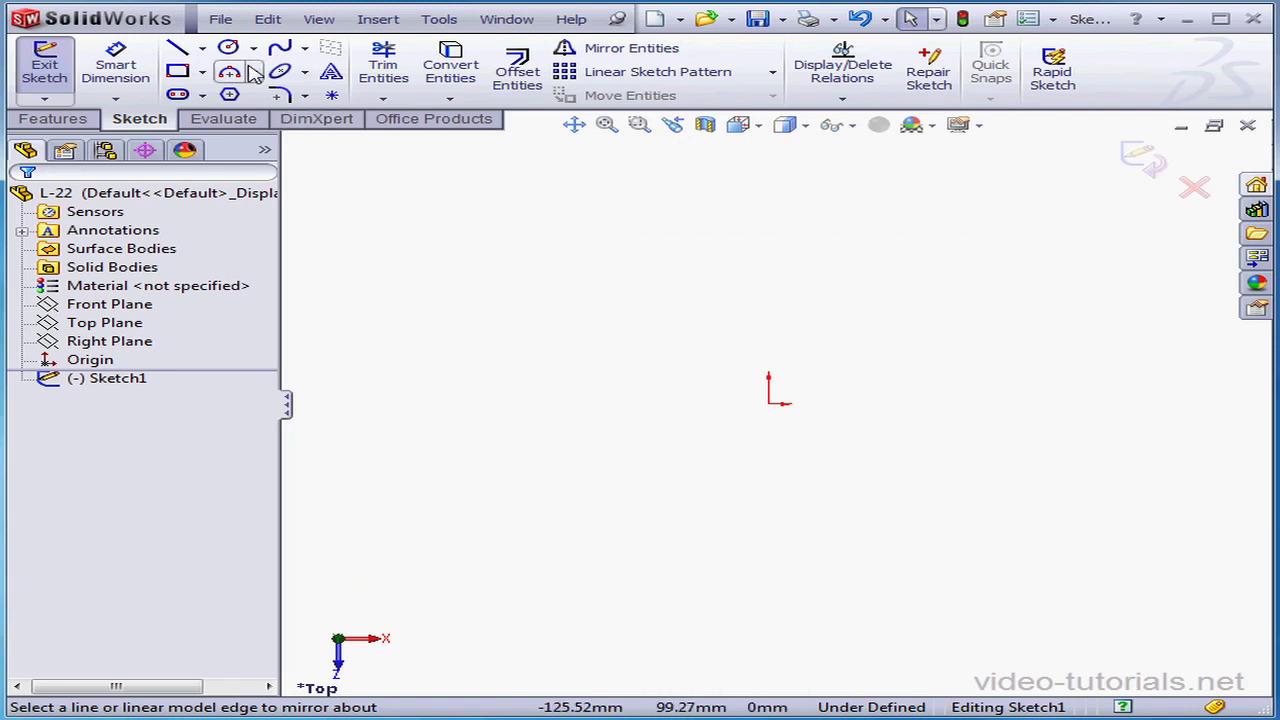
# Step: Choose the Centerpoint Arc tool to draw two concentric arcs about the origin
pyautogui.click(244, 71)
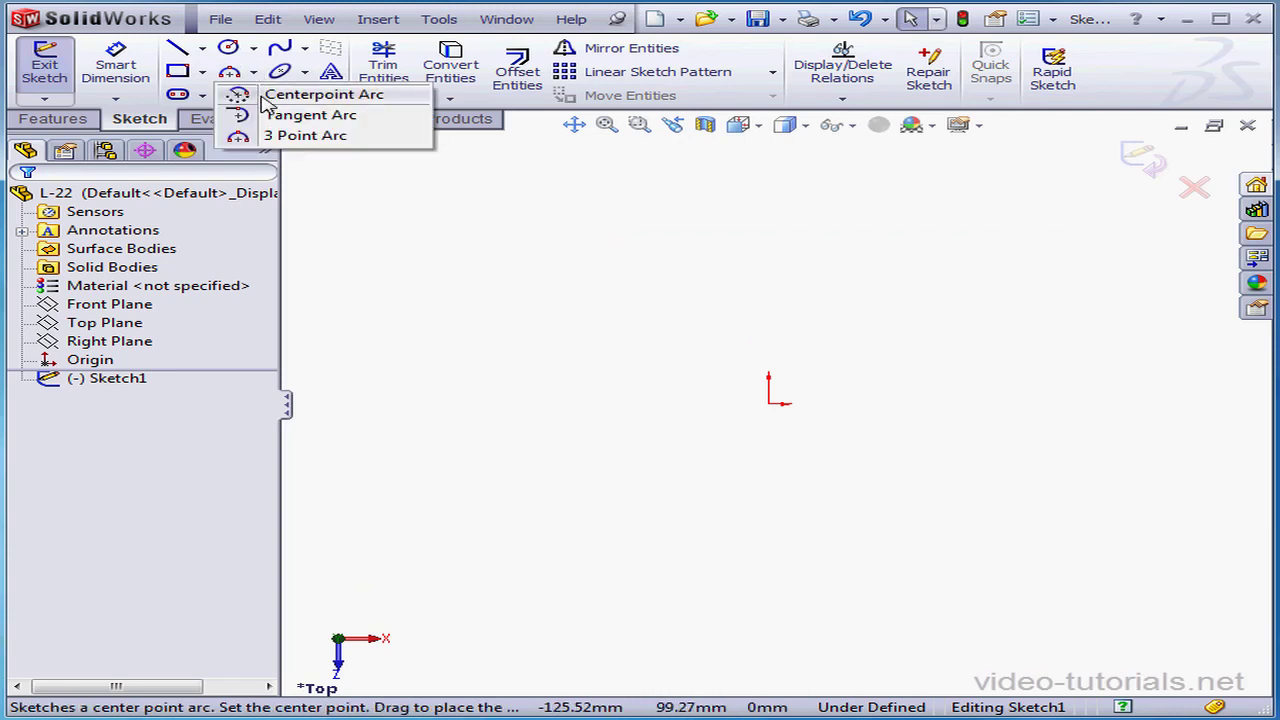
pyautogui.click(325, 93)
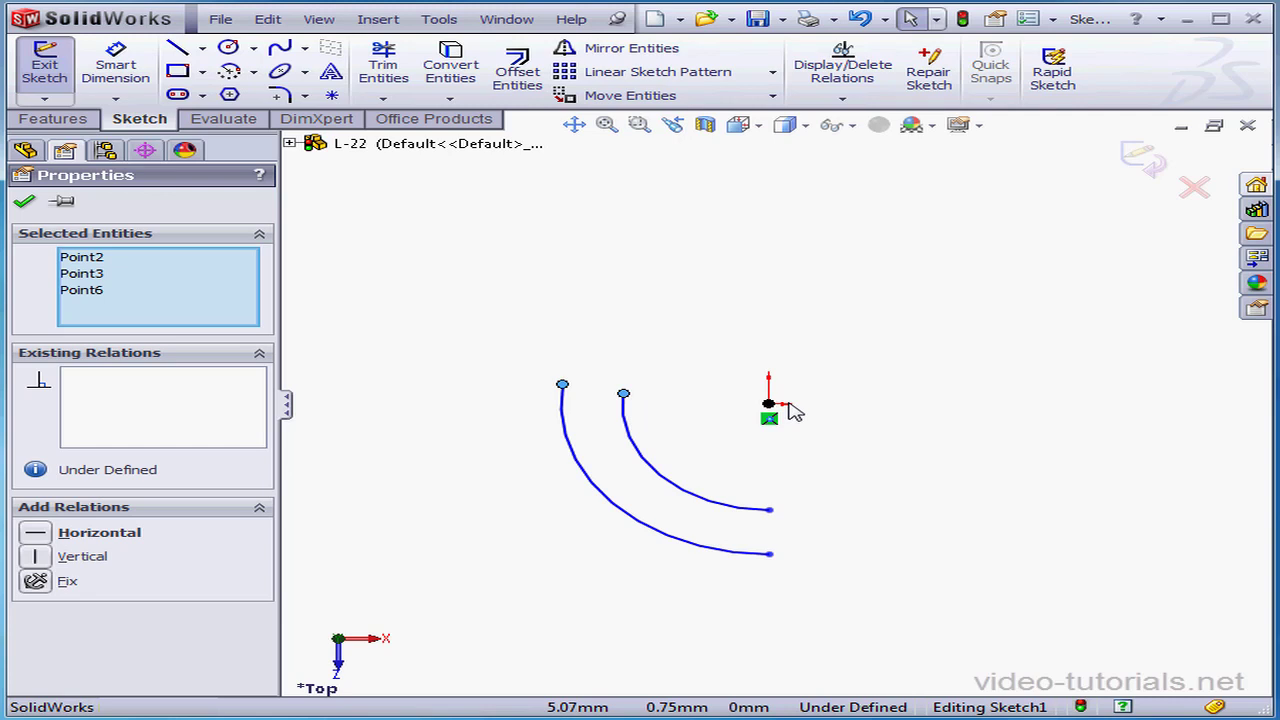
pyautogui.moveTo(477, 484)
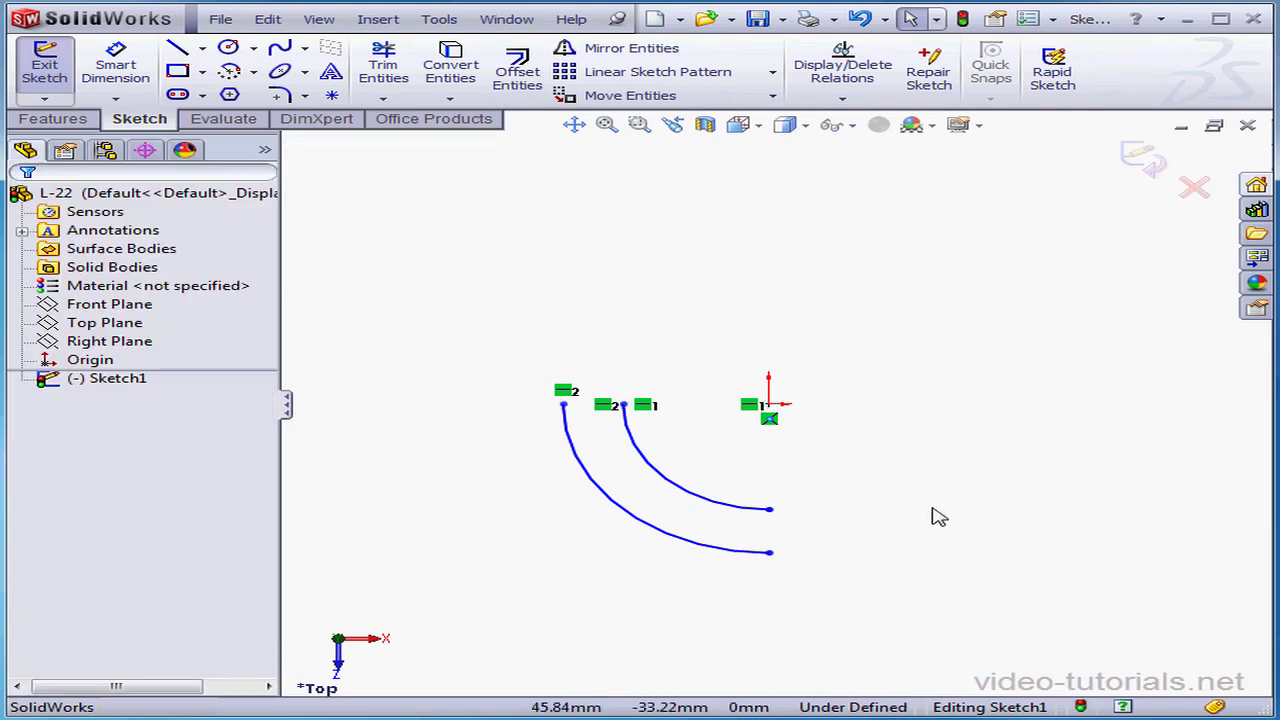
# Step: Make the lower arc endpoints Vertical with the origin, then draw vertical and horizontal lines from the outer arc's ends
pyautogui.click(768, 510)
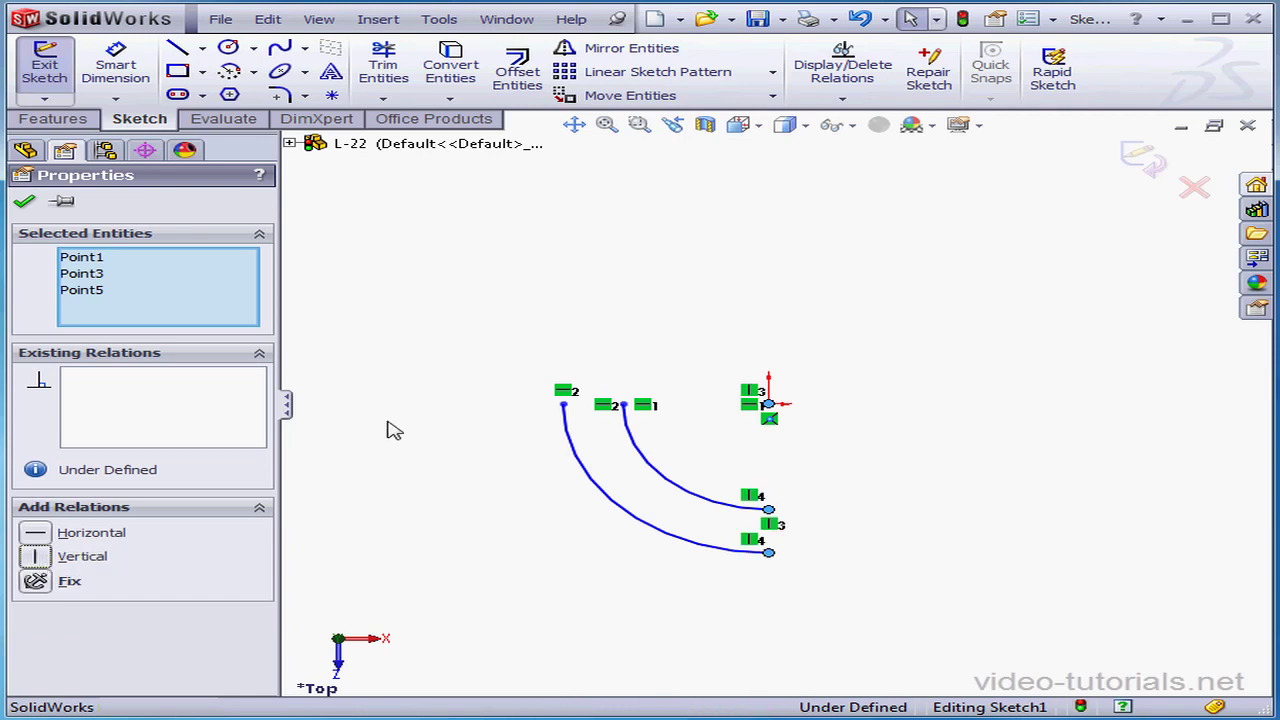
pyautogui.click(177, 47)
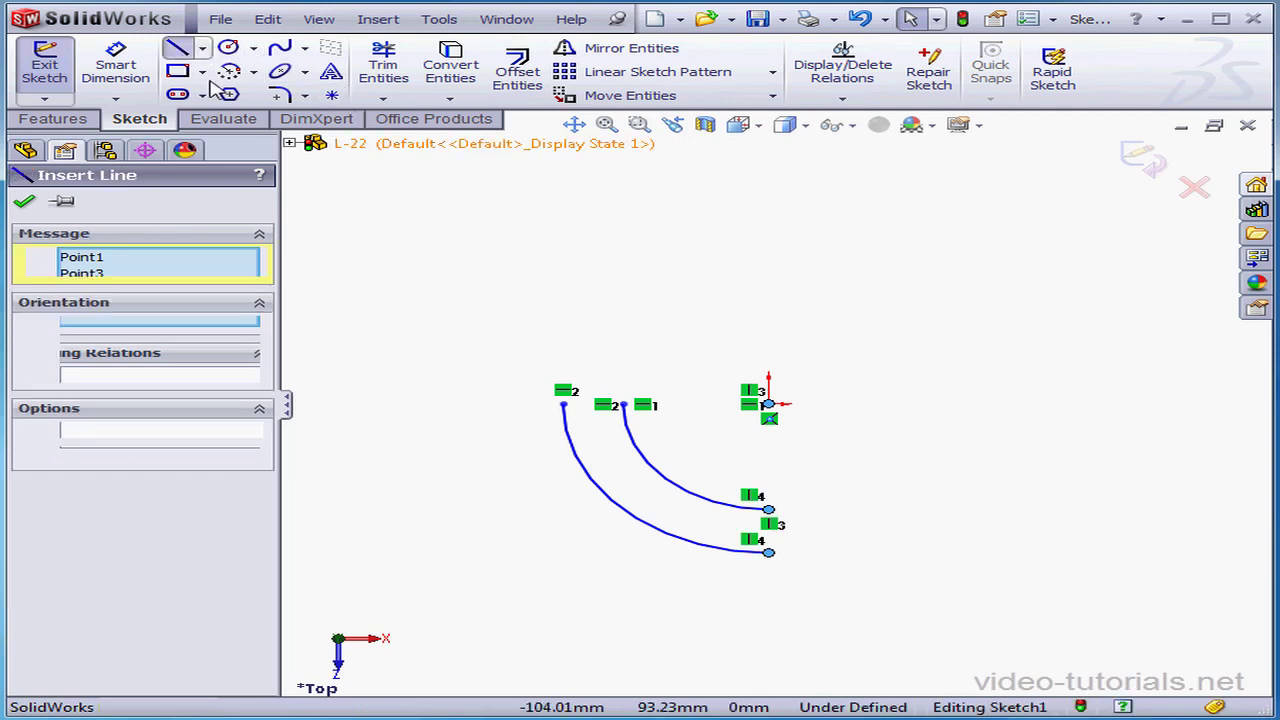
pyautogui.moveTo(563, 404); pyautogui.dragTo(563, 535)
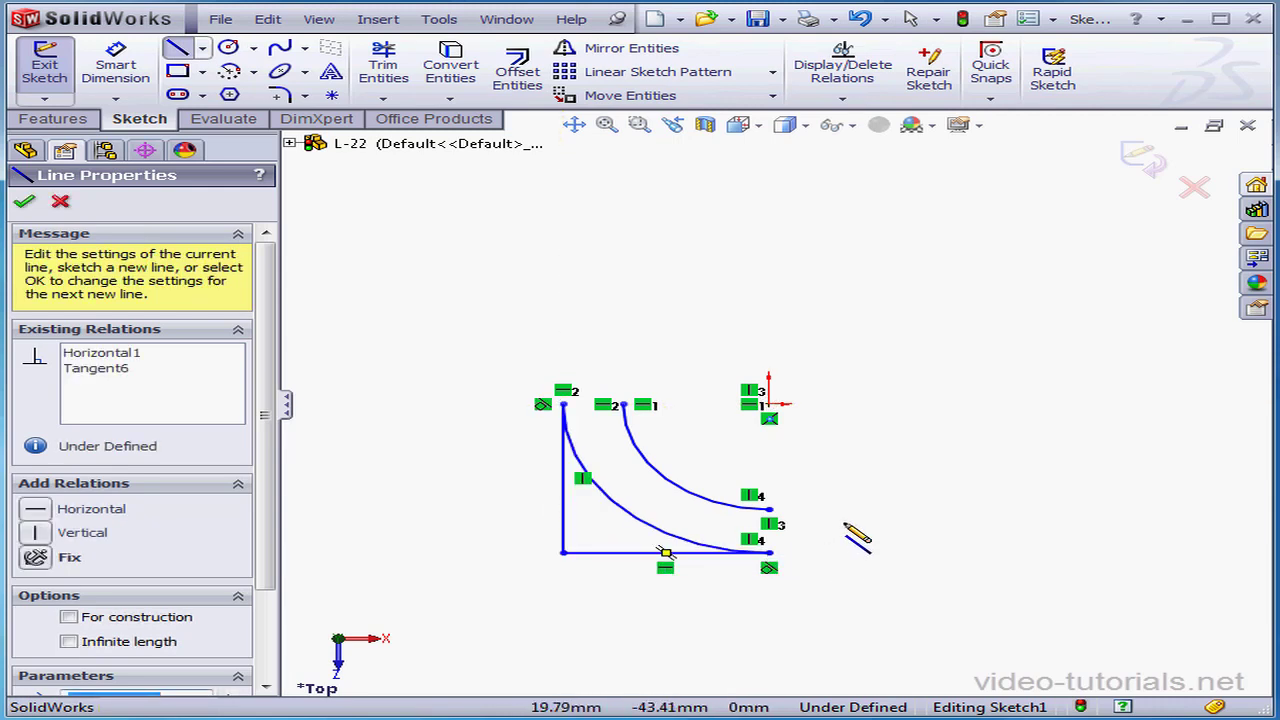
pyautogui.click(24, 201)
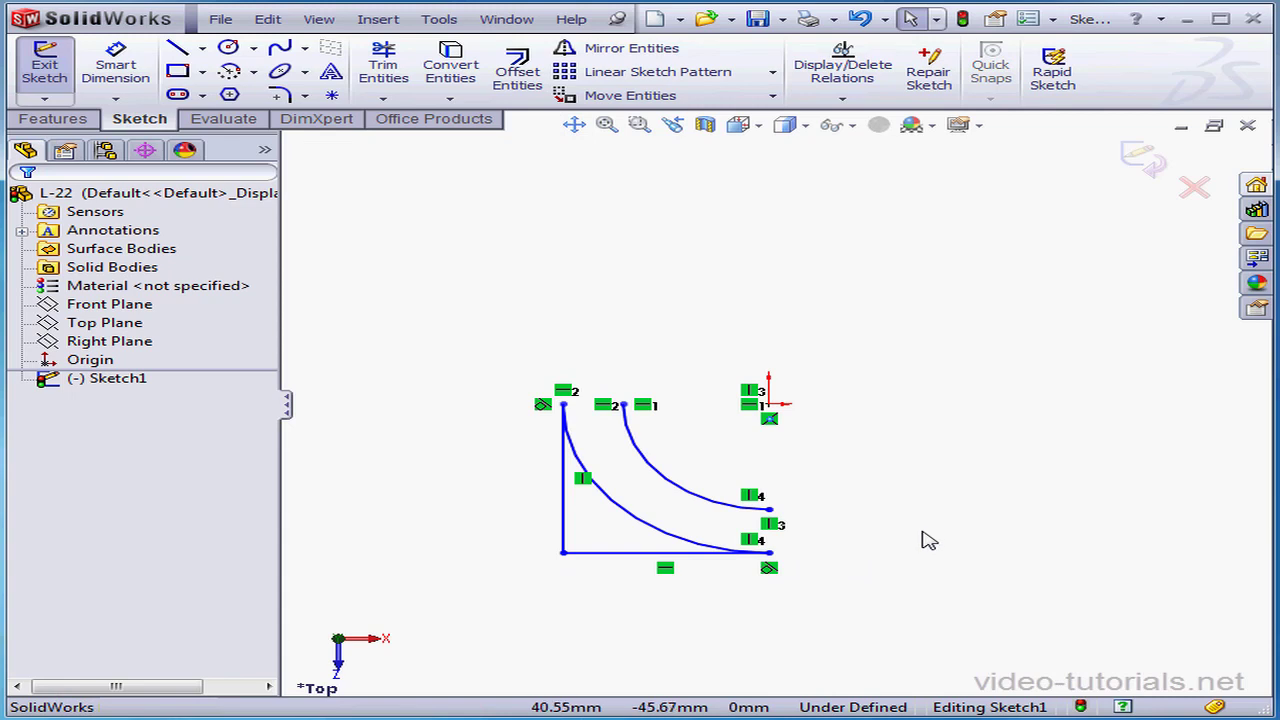
# Step: Draw horizontal, vertical and diagonal construction centerlines through the origin with the Centerline tool
pyautogui.click(204, 47)
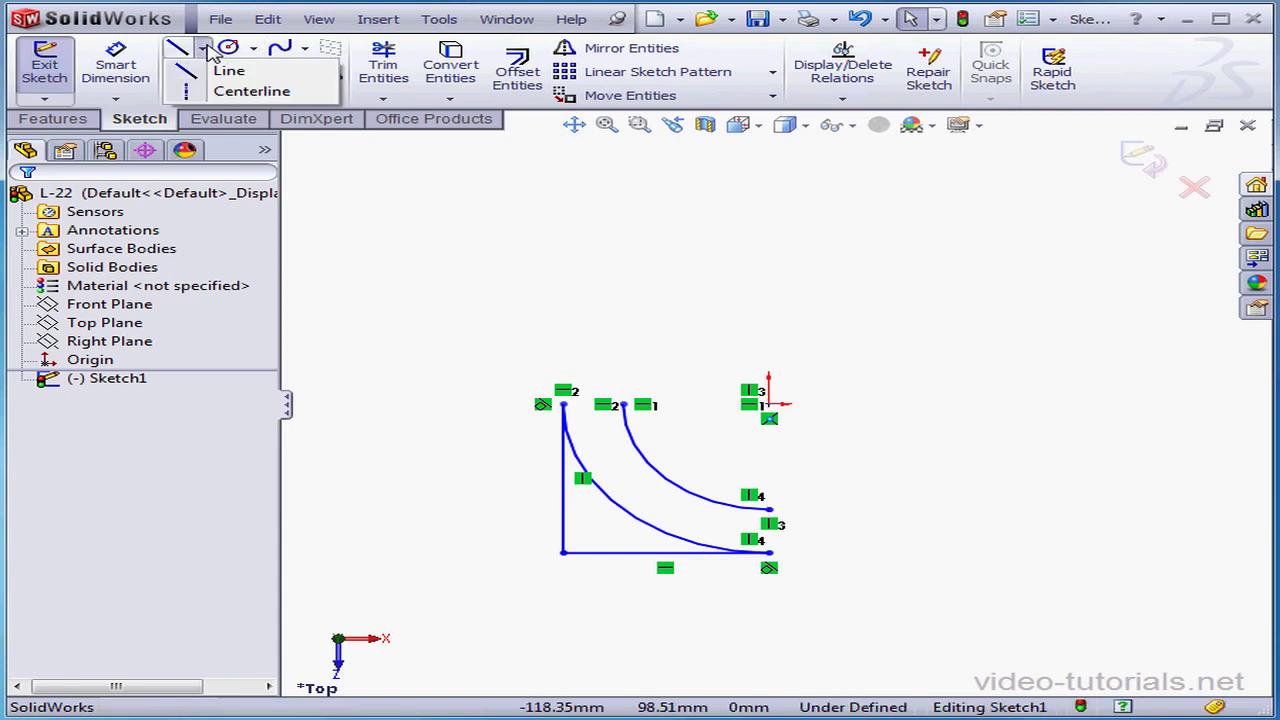
pyautogui.click(251, 91)
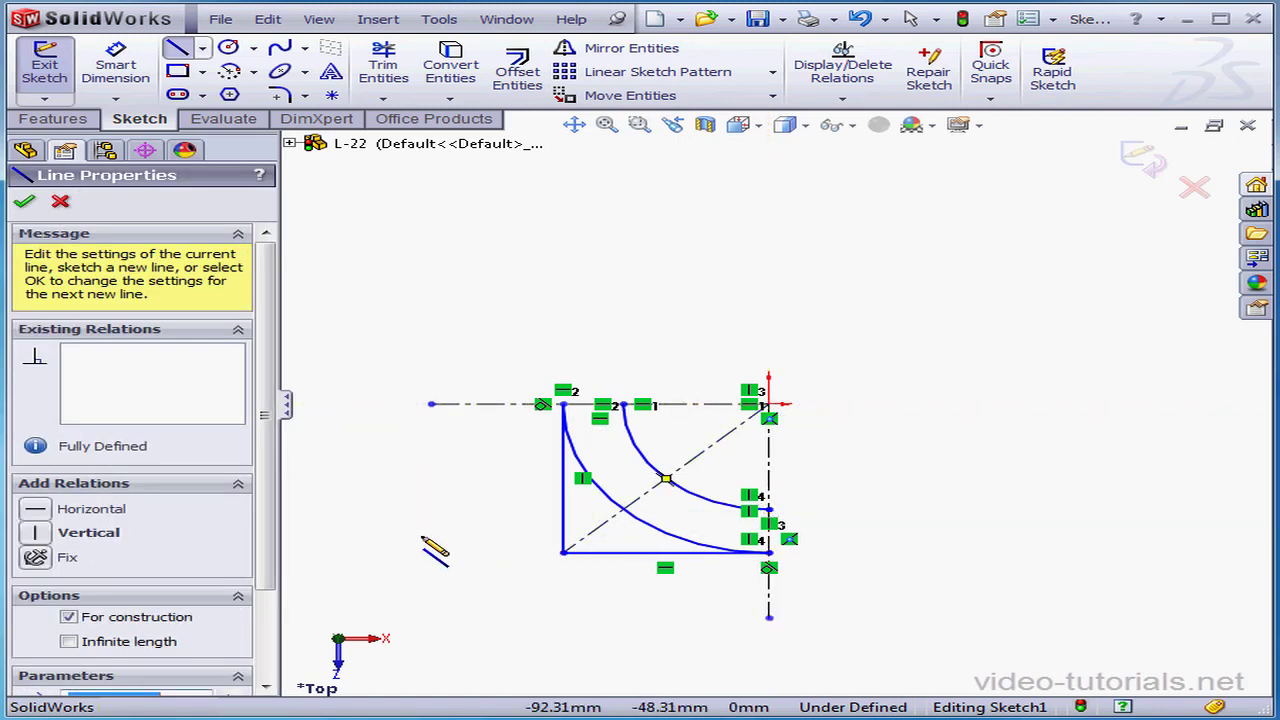
pyautogui.click(229, 47)
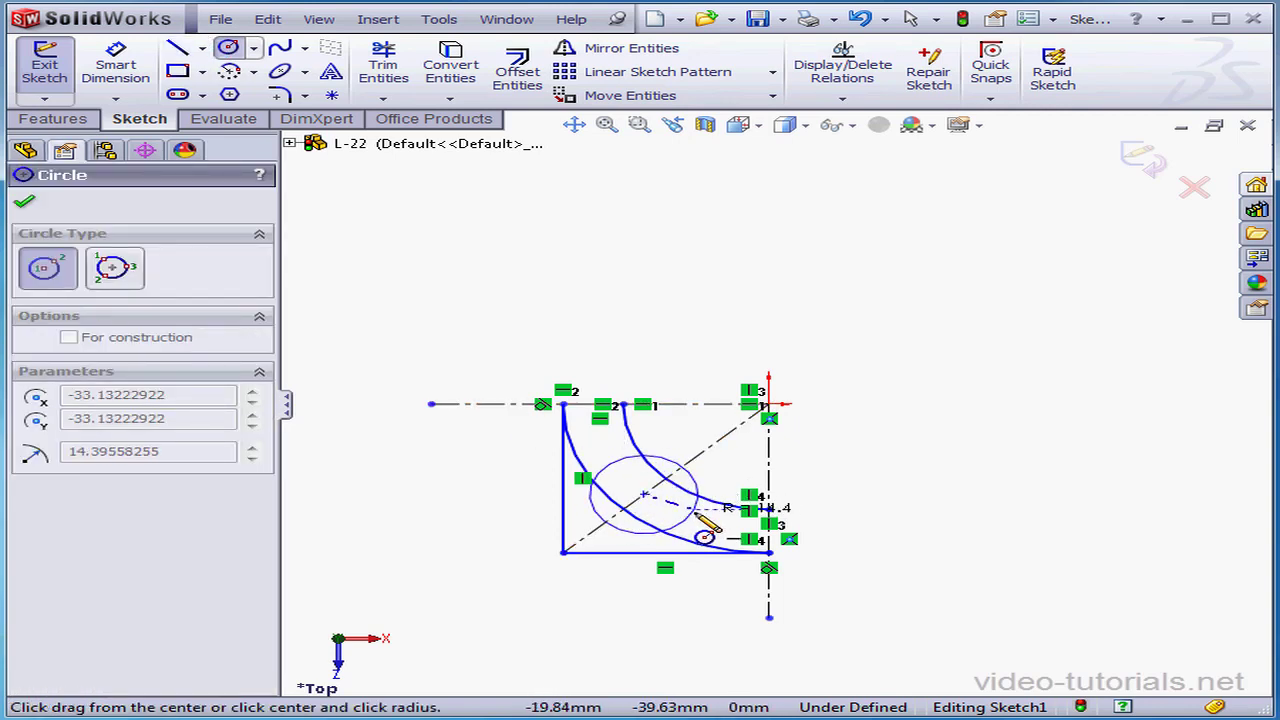
# Step: Place a circle centred on the diagonal centerline overlapping both arcs and end the Circle tool
pyautogui.rightClick(645, 495)
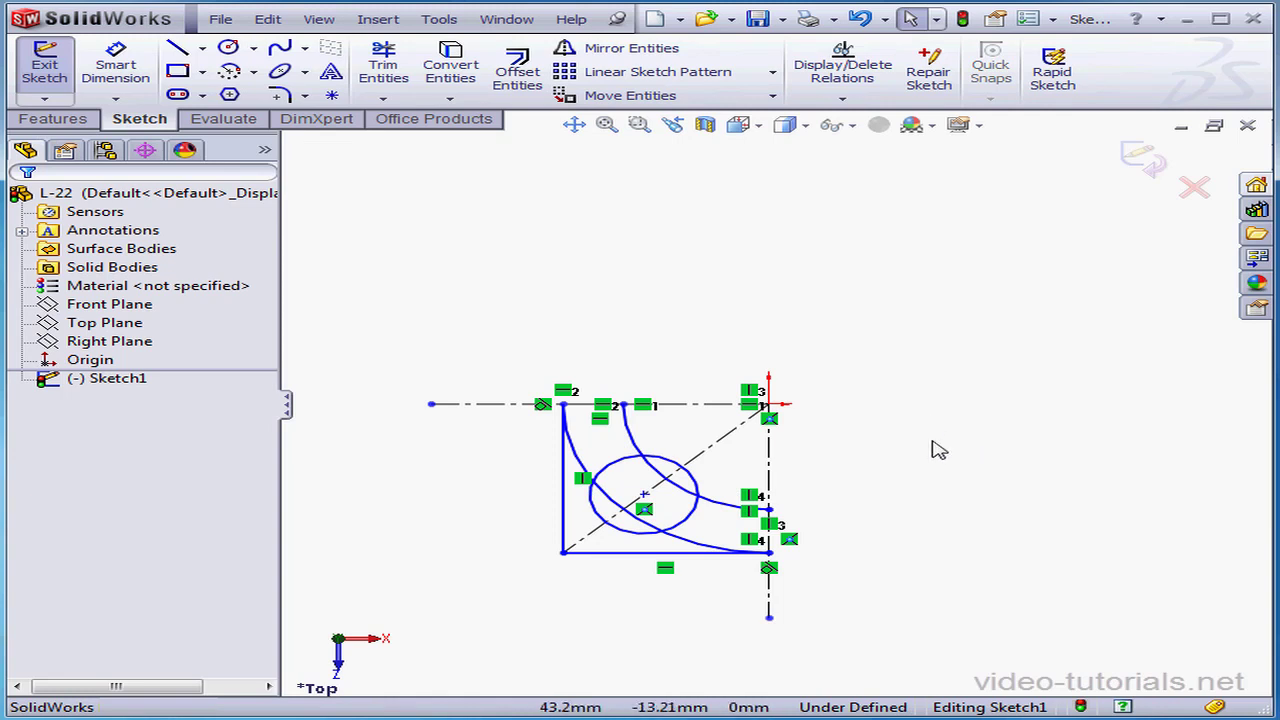
pyautogui.moveTo(763, 147)
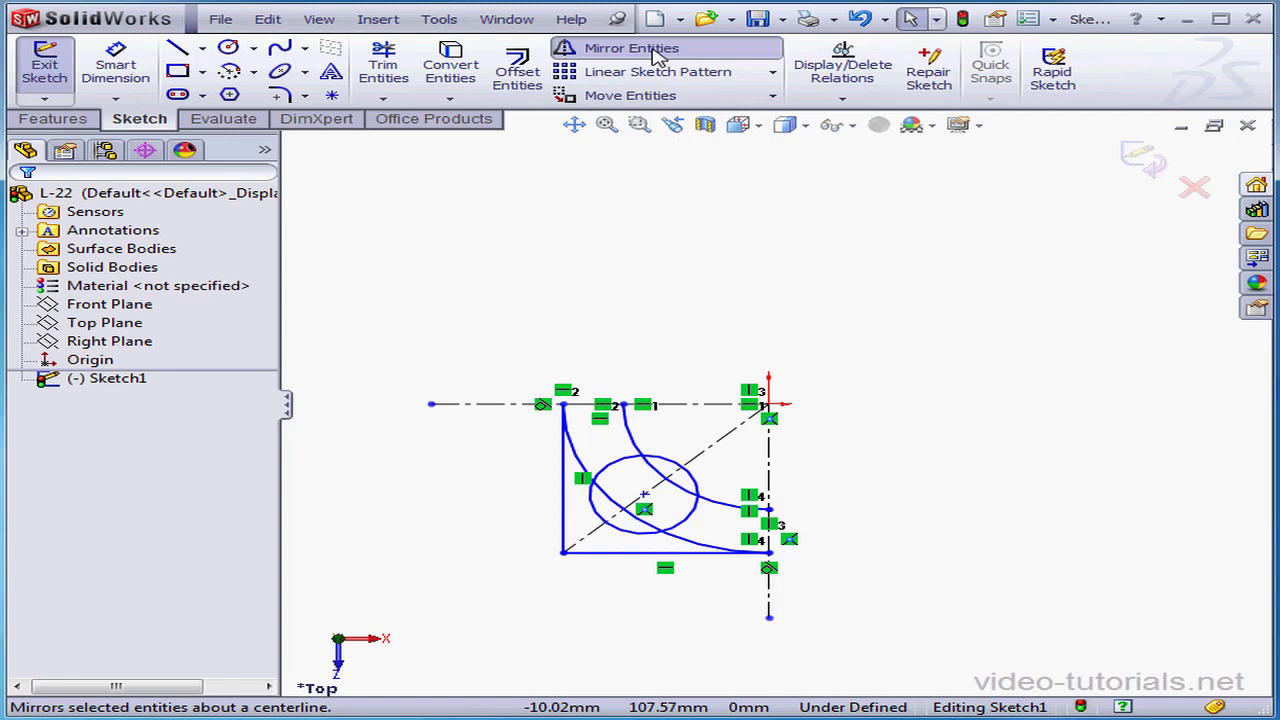
# Step: Mirror the lines, arcs, circle and diagonal as a copy about the horizontal centerline
pyautogui.click(631, 48)
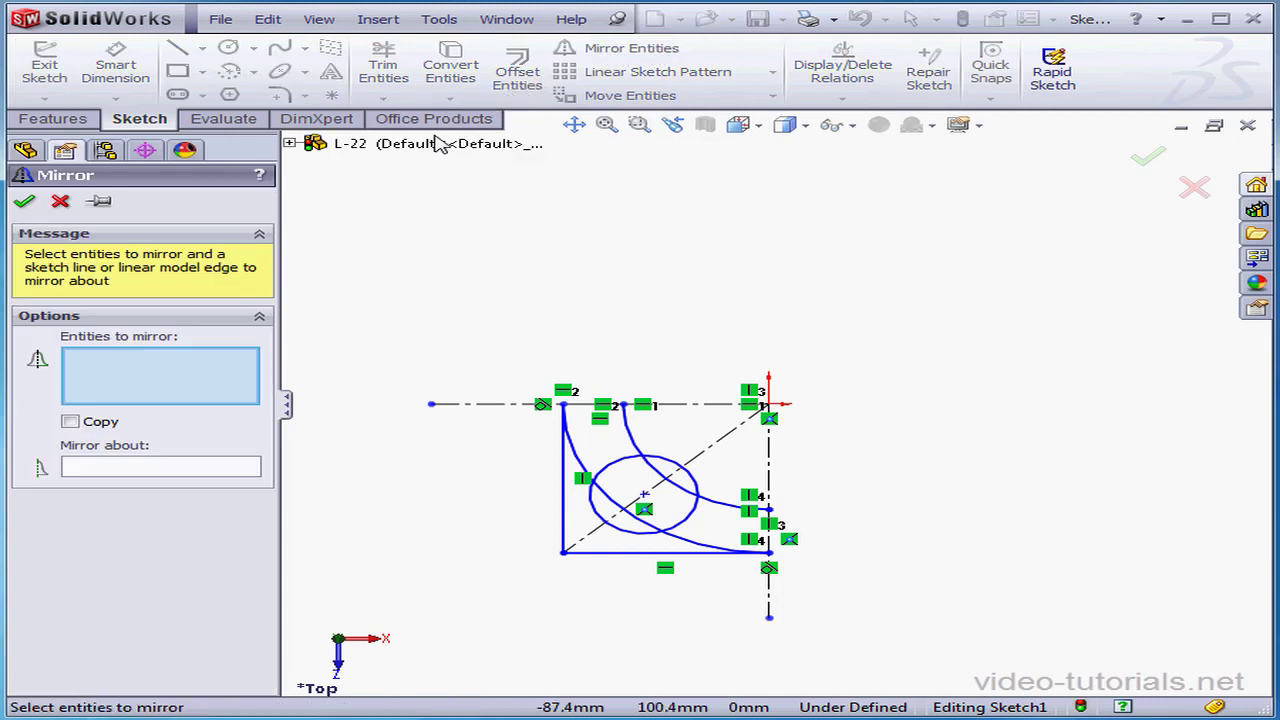
pyautogui.moveTo(753, 625)
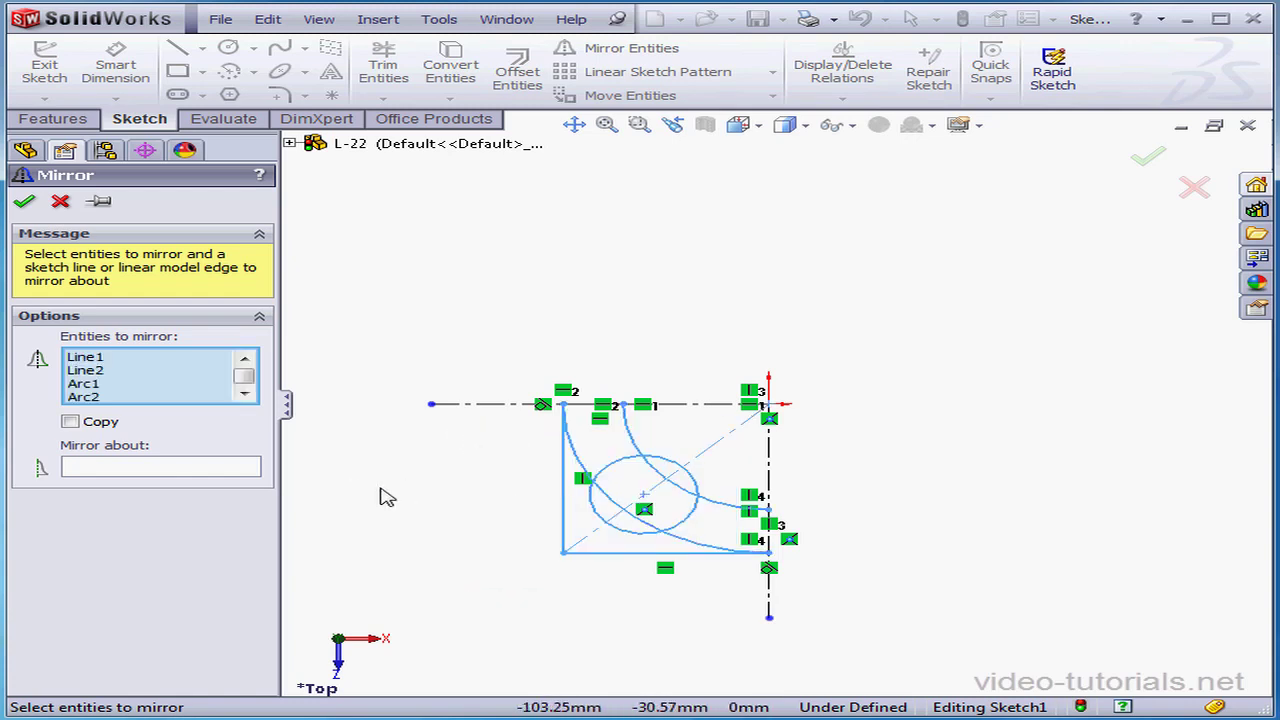
pyautogui.click(71, 421)
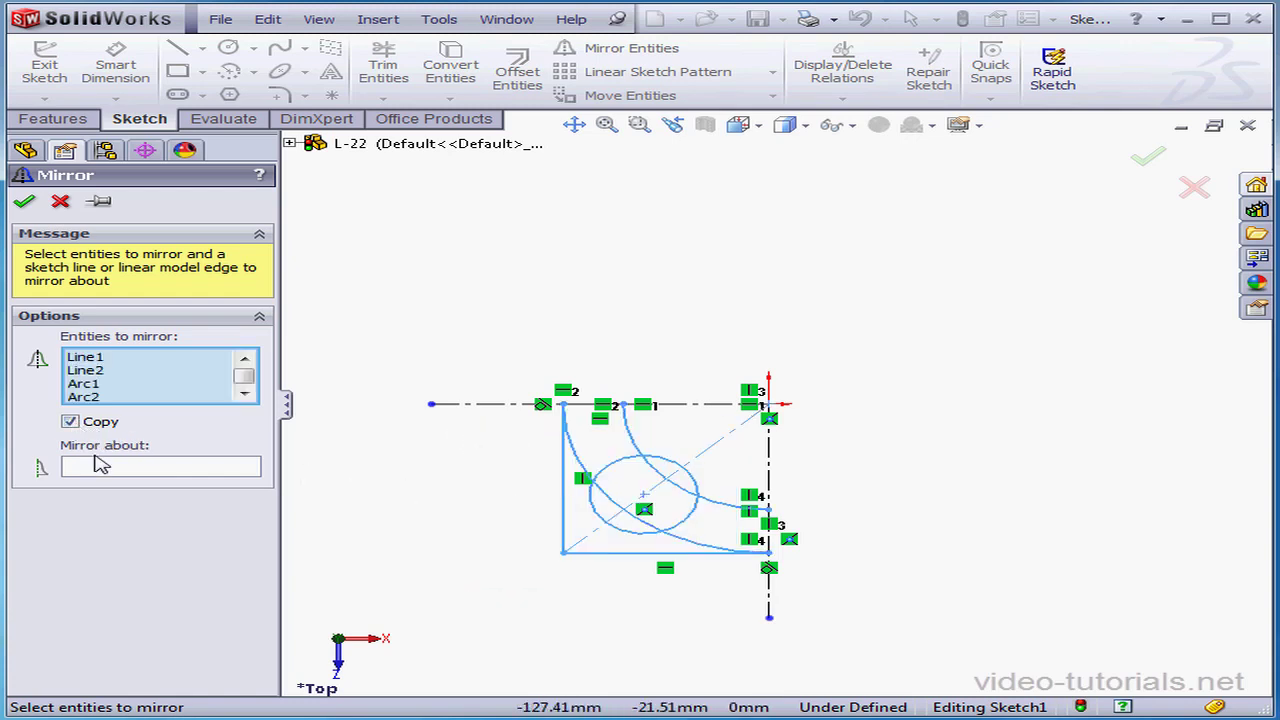
pyautogui.click(160, 466)
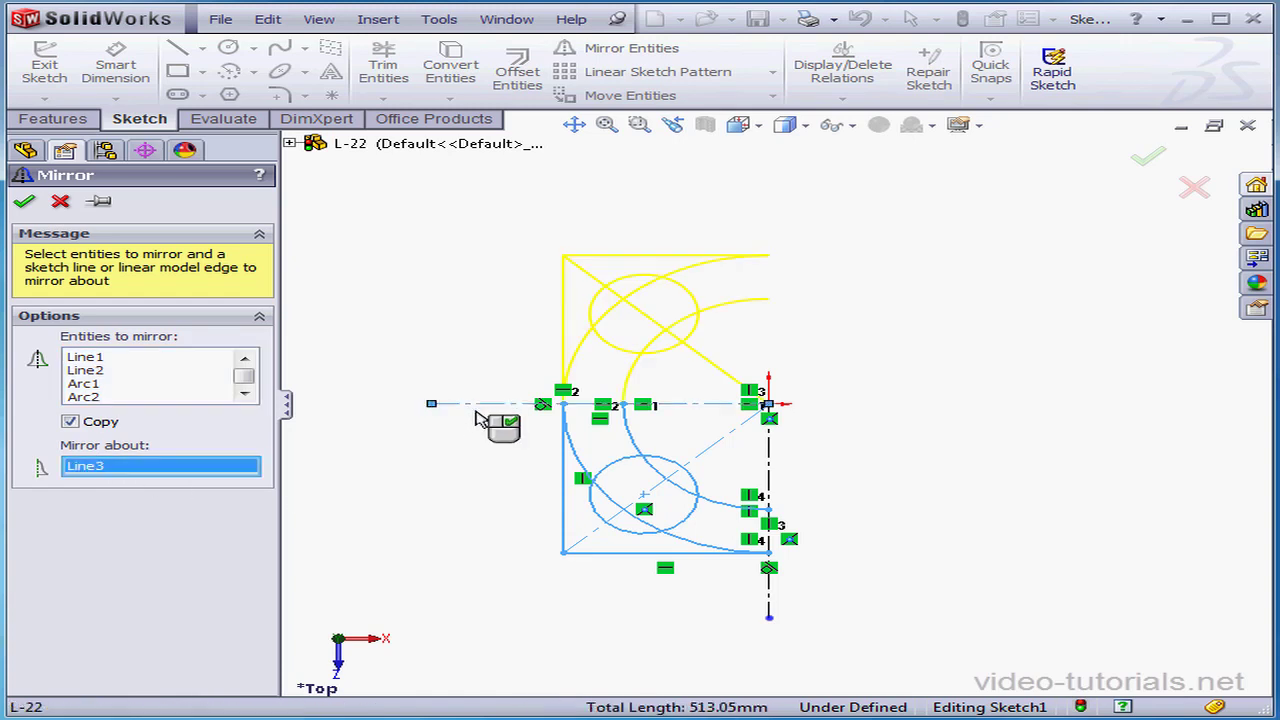
pyautogui.click(24, 201)
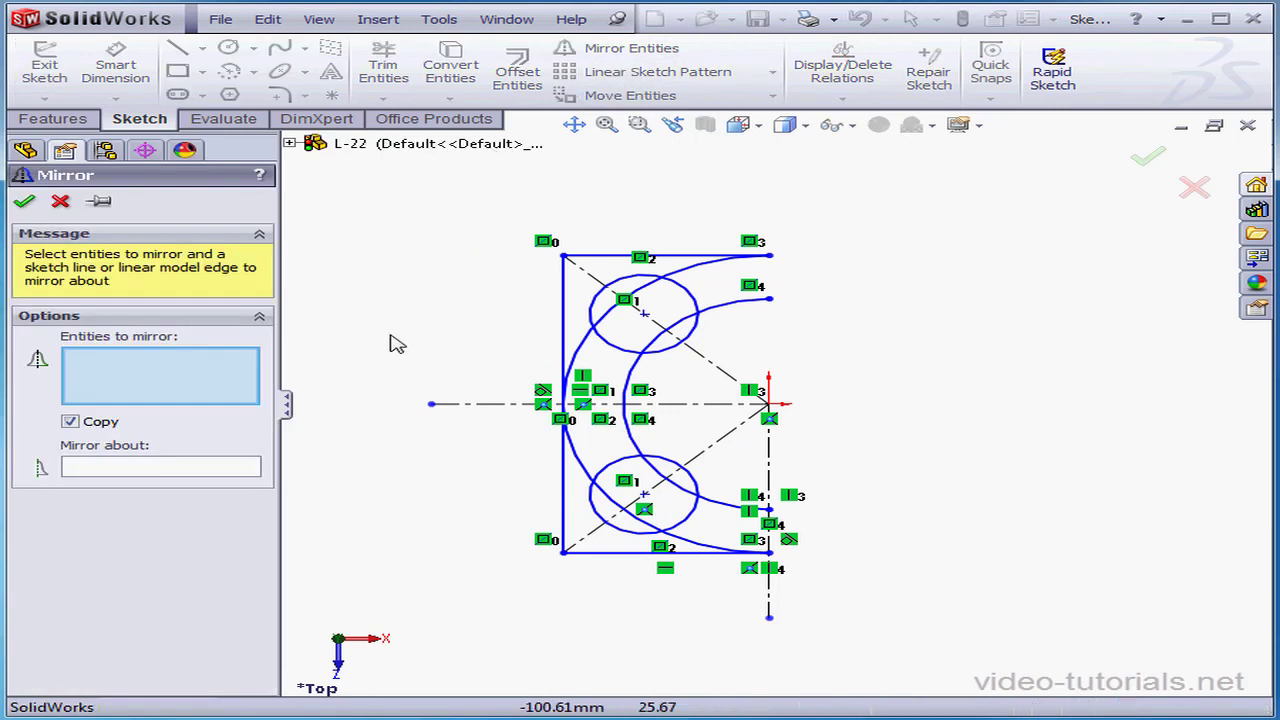
pyautogui.moveTo(738, 368)
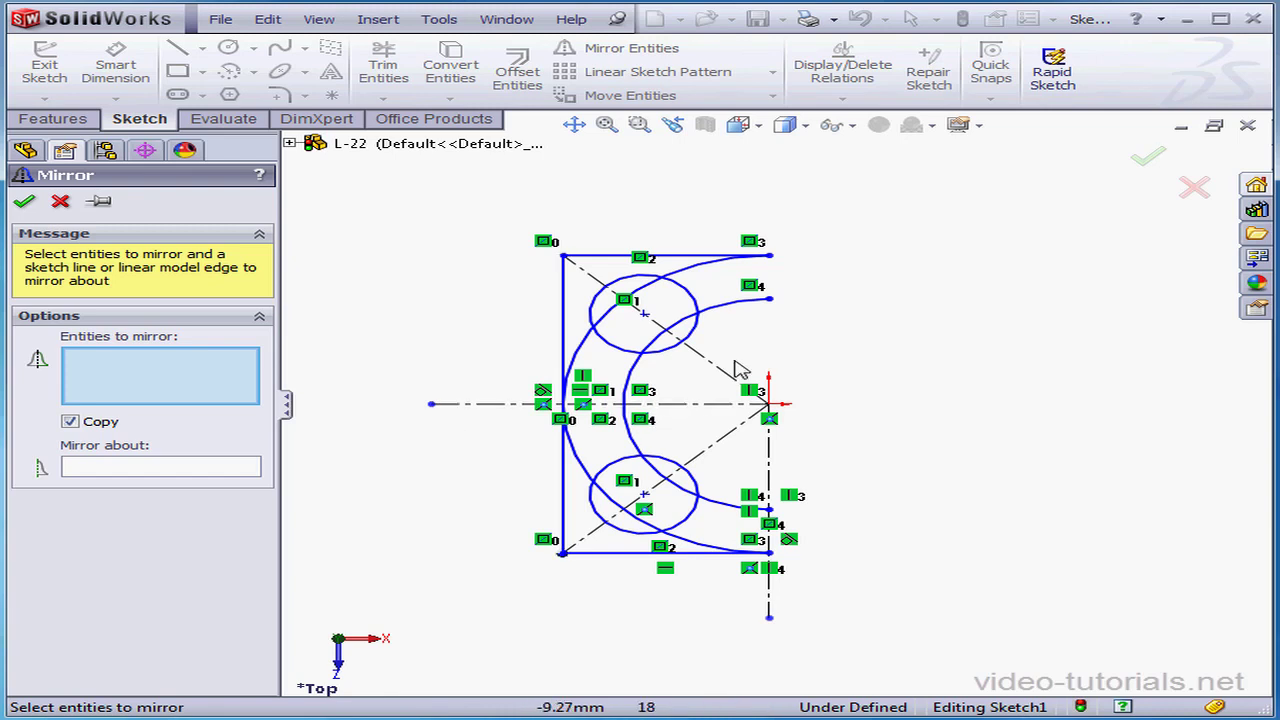
# Step: Mirror the arcs as a copy about the vertical centerline to form two full concentric circles
pyautogui.click(745, 285)
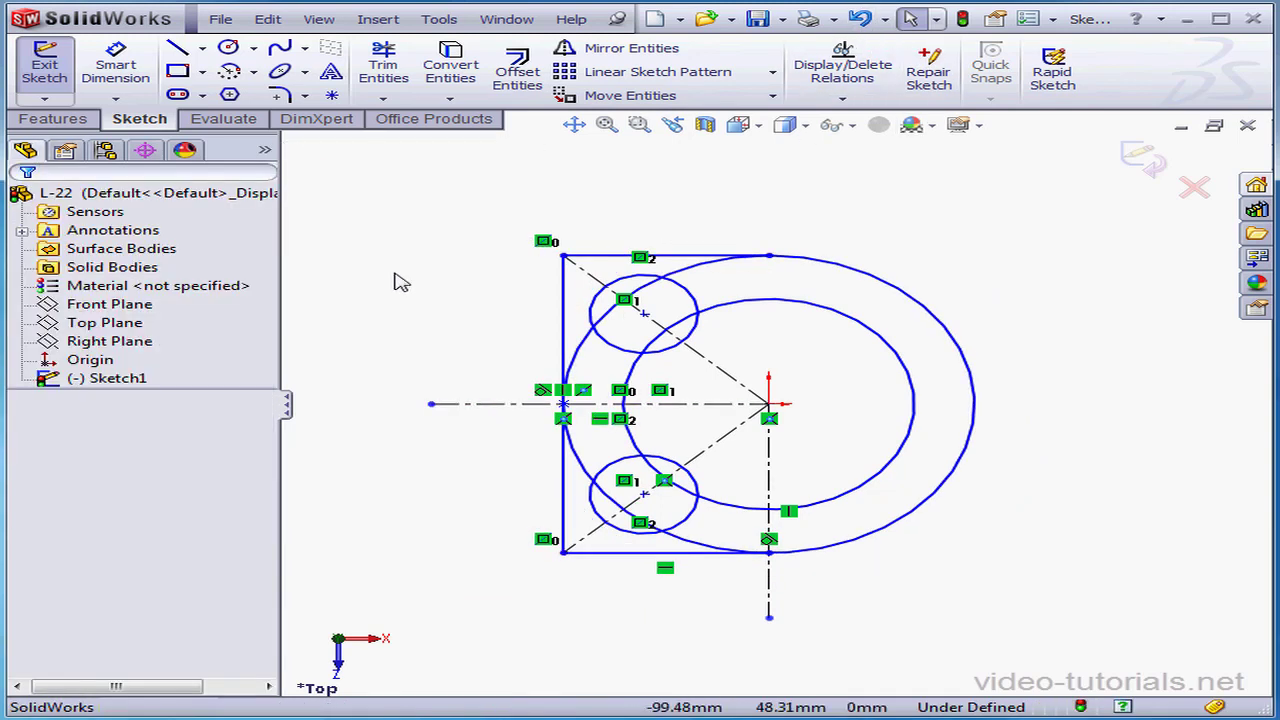
pyautogui.moveTo(631, 48)
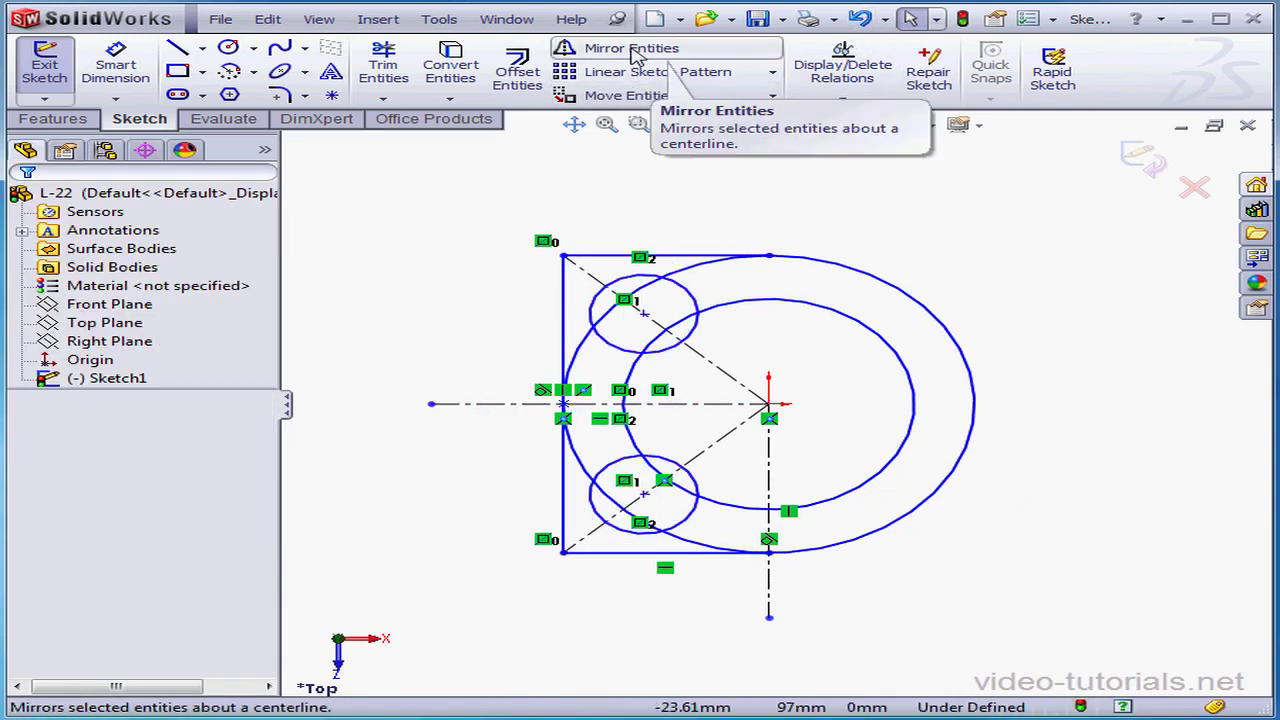
# Step: Mirror the upper circle and its diagonal centerline about the vertical centerline with Copy unchecked
pyautogui.click(631, 47)
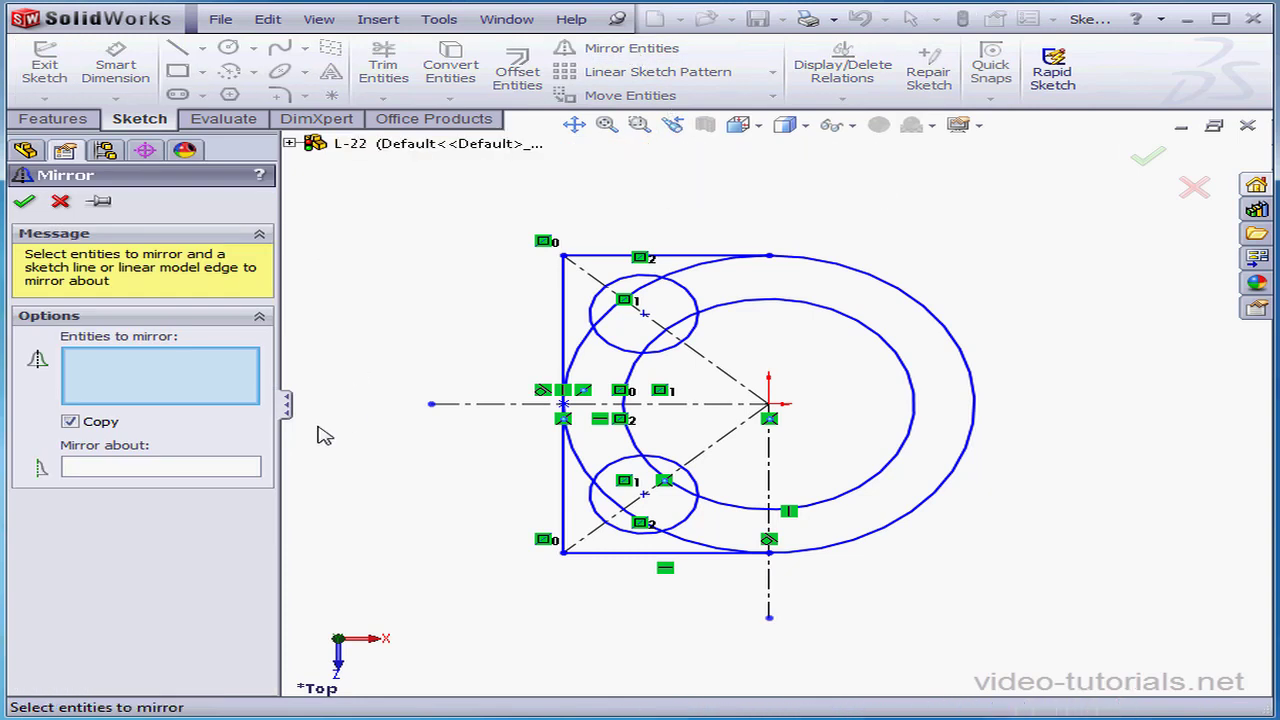
pyautogui.click(70, 420)
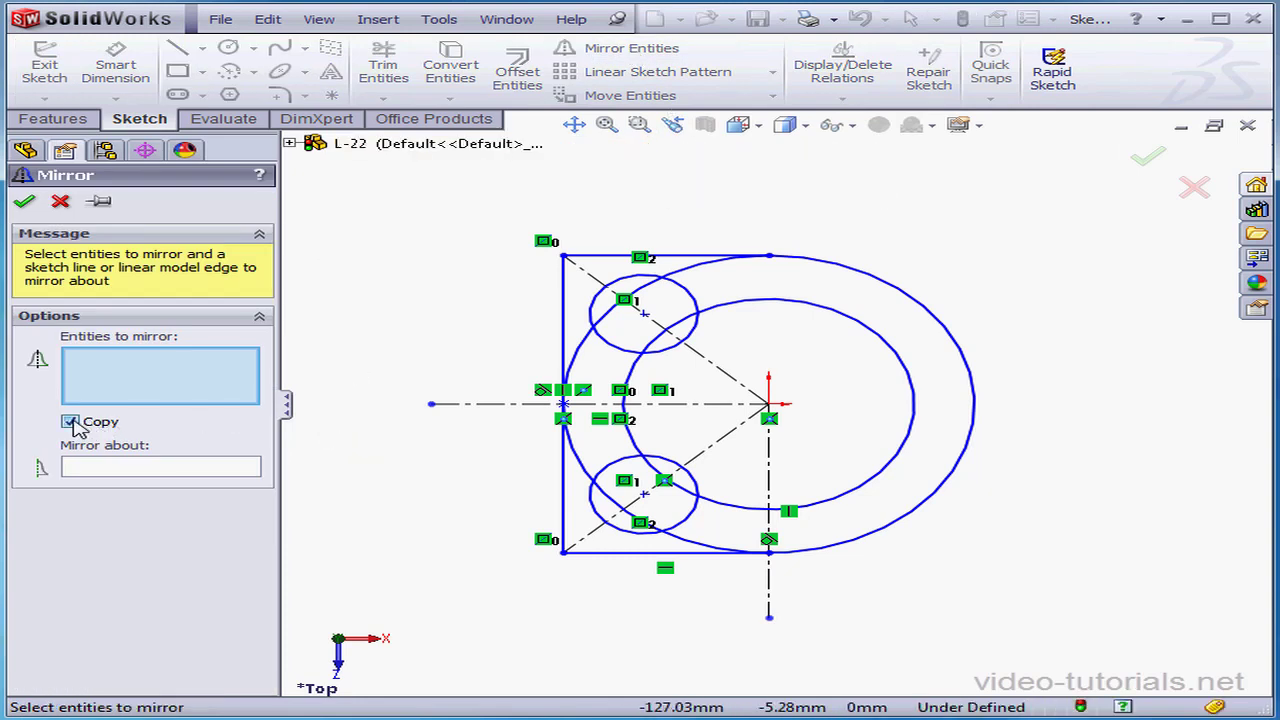
pyautogui.click(71, 421)
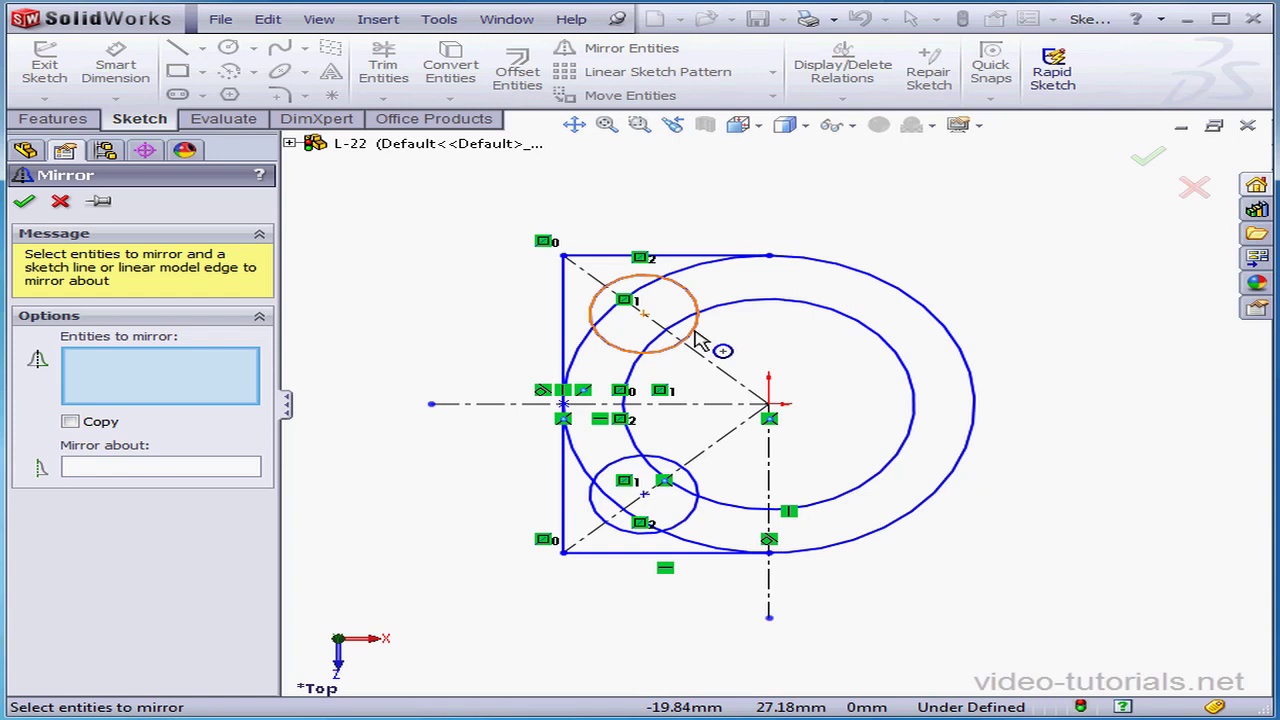
pyautogui.click(660, 330)
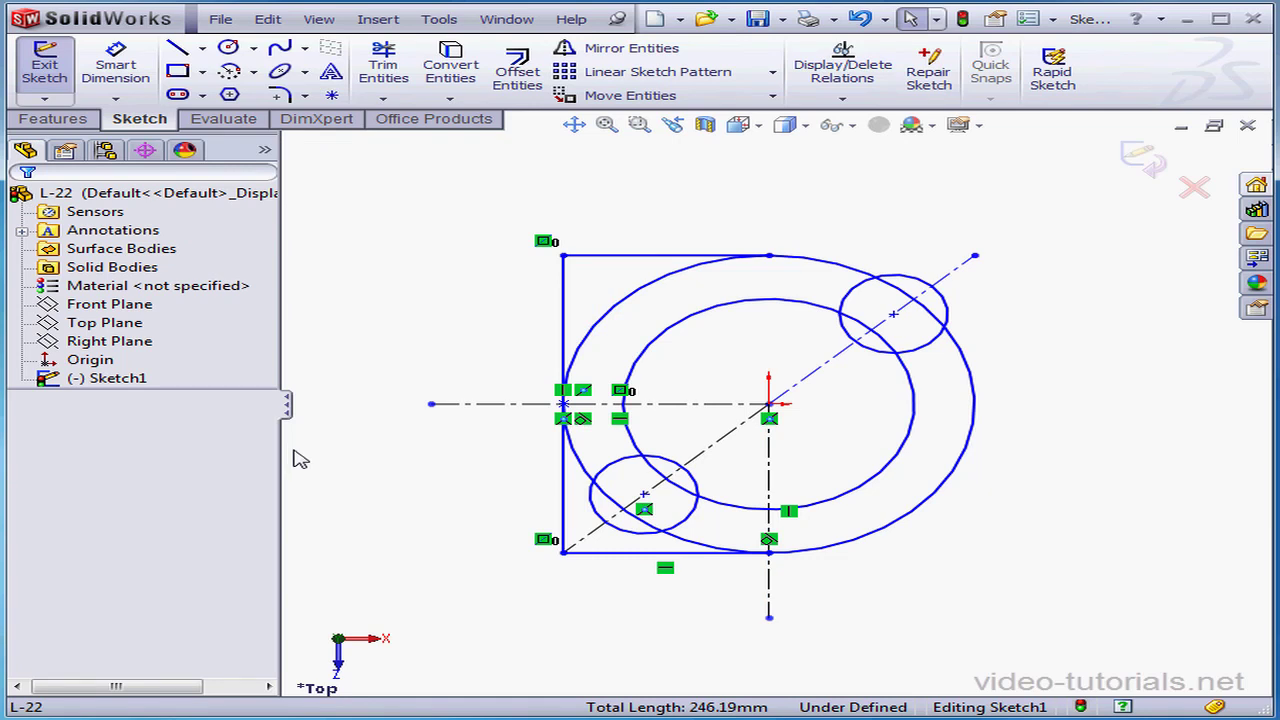
pyautogui.moveTo(304, 455)
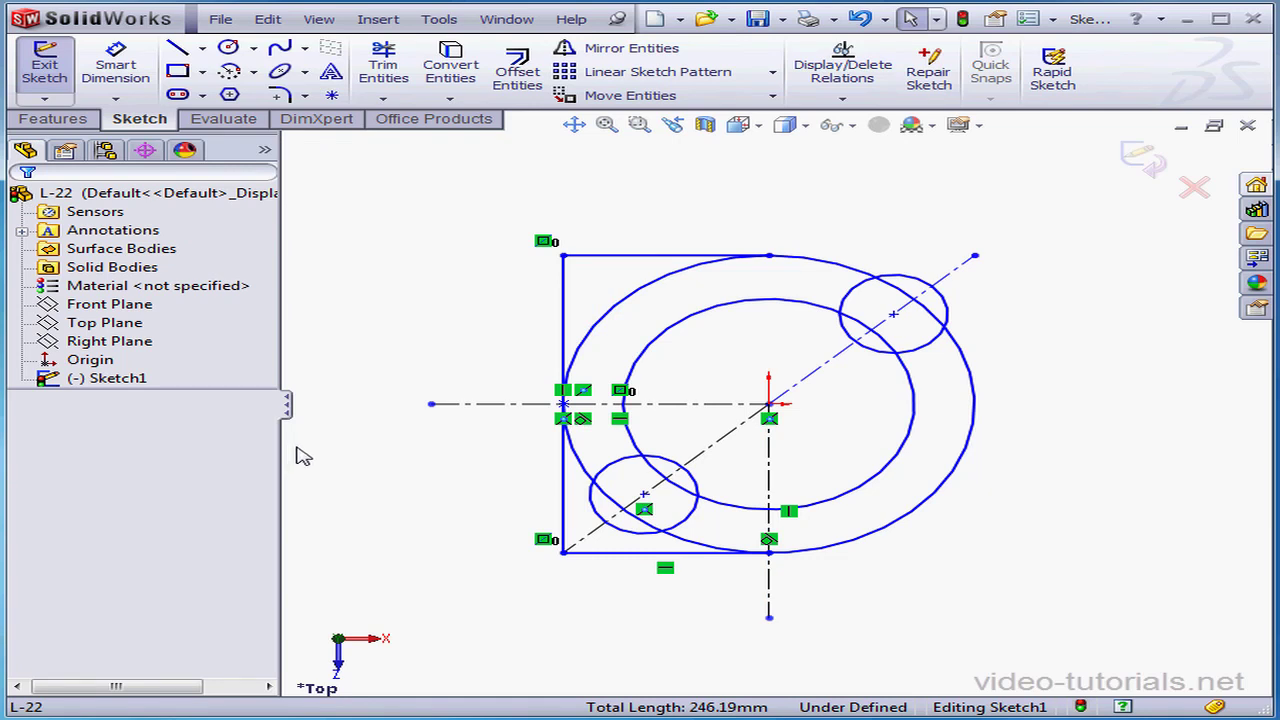